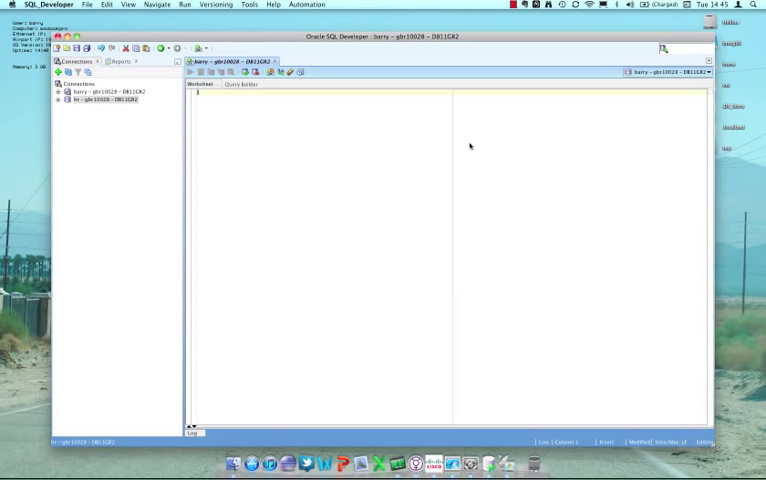
# - Register tdgssconfig.jar and terajdbc4.jar from the Adrivers folder as third-party JDBC drivers
pyautogui.click(470, 145)
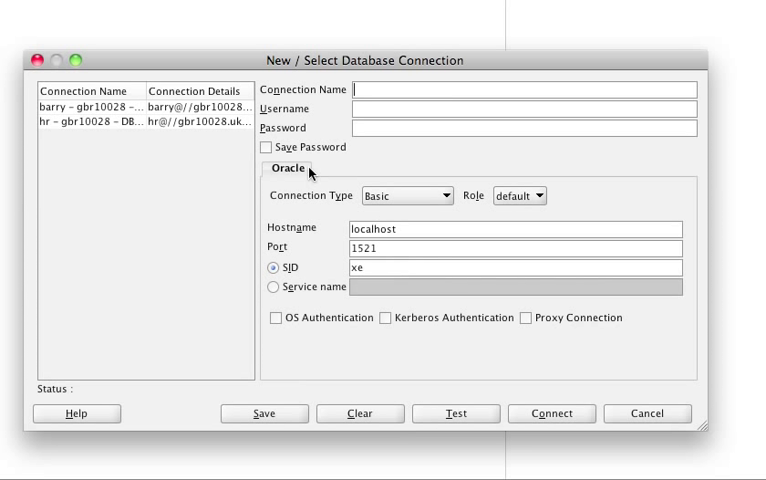
pyautogui.moveTo(322, 176)
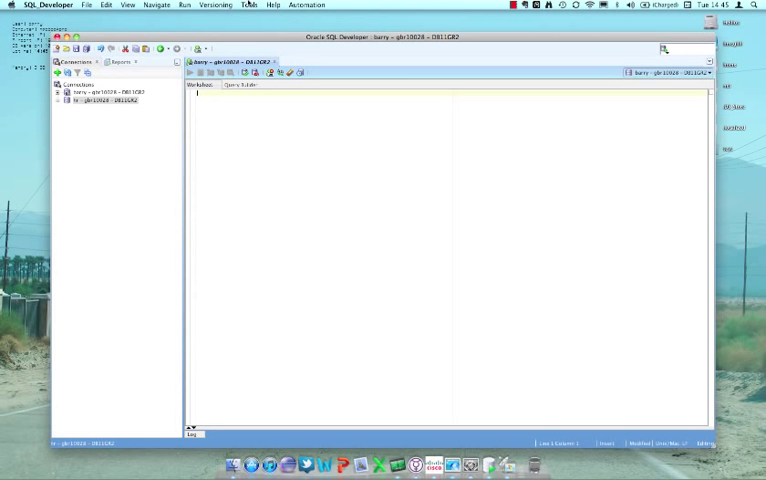
pyautogui.click(249, 5)
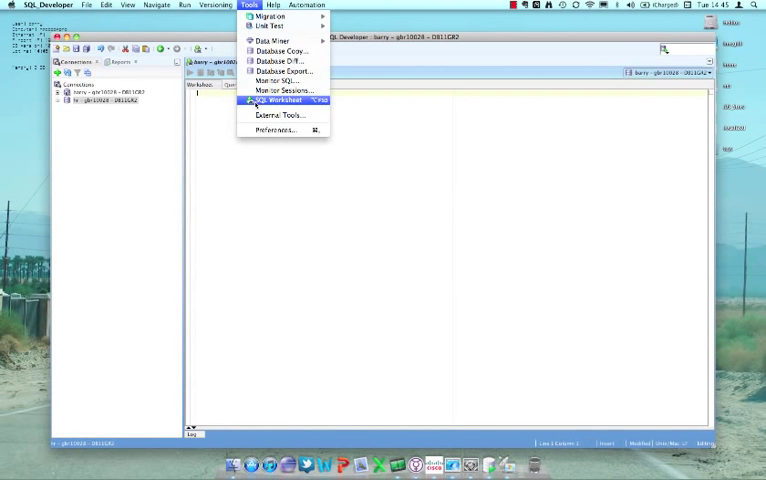
pyautogui.click(275, 129)
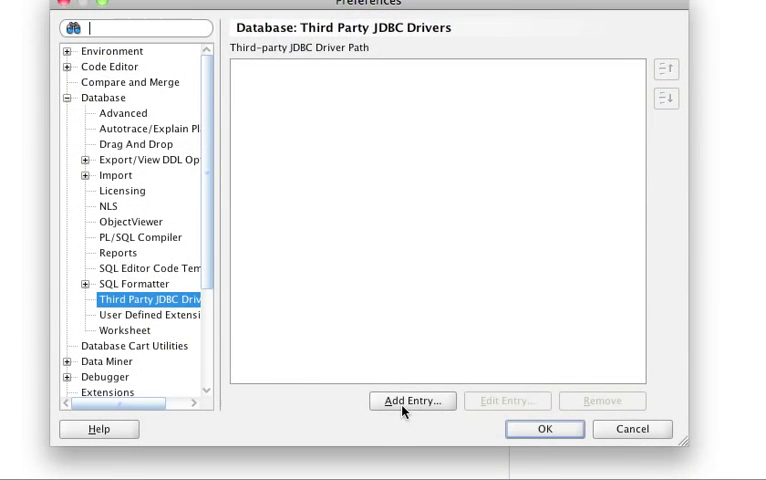
pyautogui.click(411, 400)
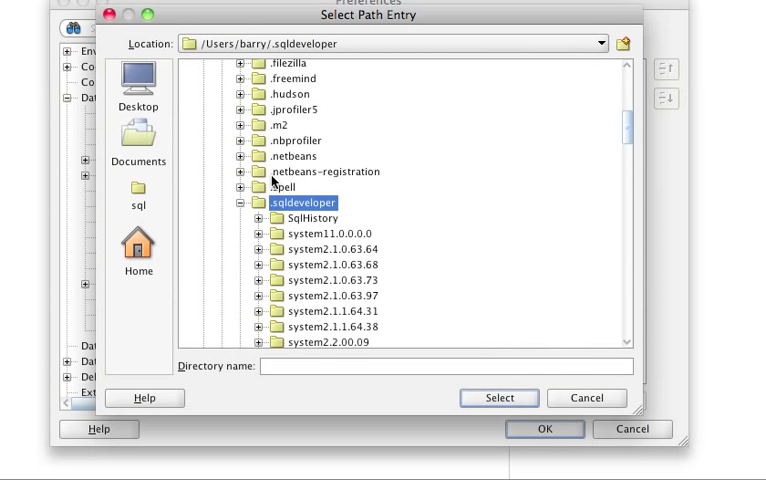
pyautogui.write('/Users/B')
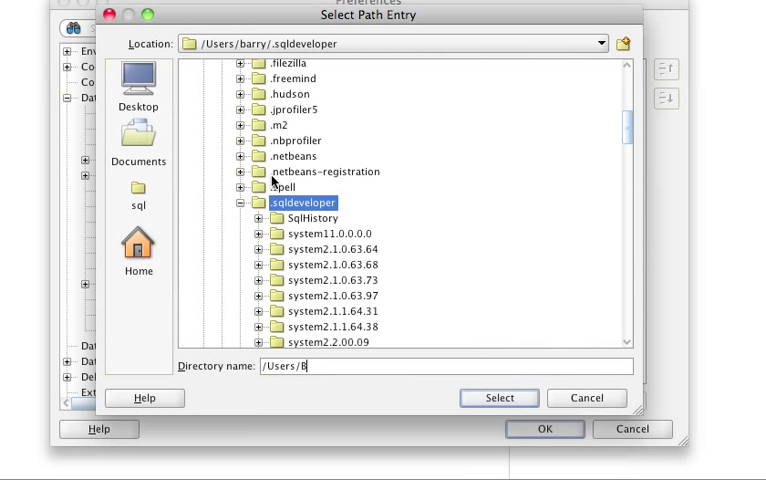
pyautogui.write('/Users/')
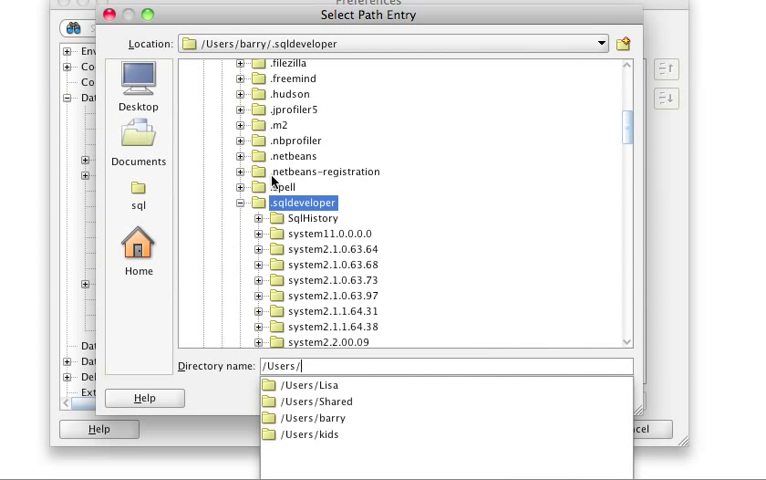
pyautogui.click(310, 418)
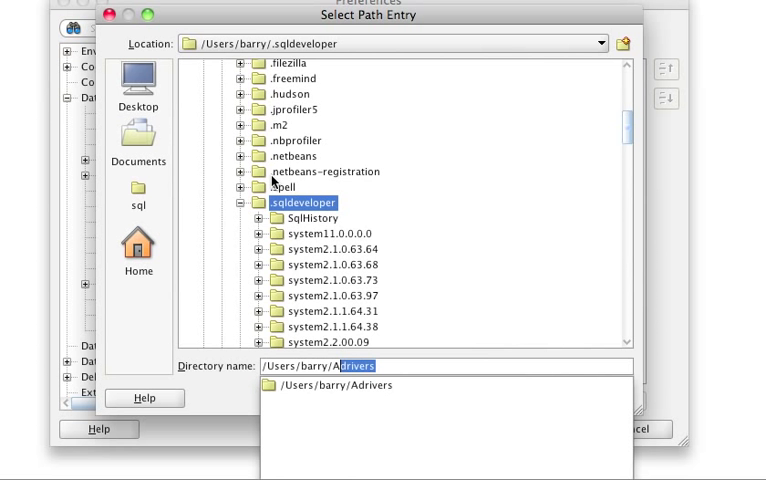
pyautogui.click(338, 385)
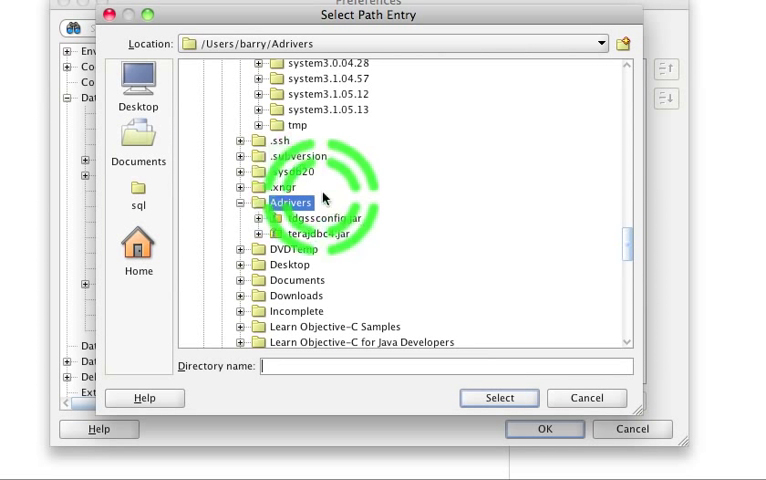
pyautogui.click(312, 218)
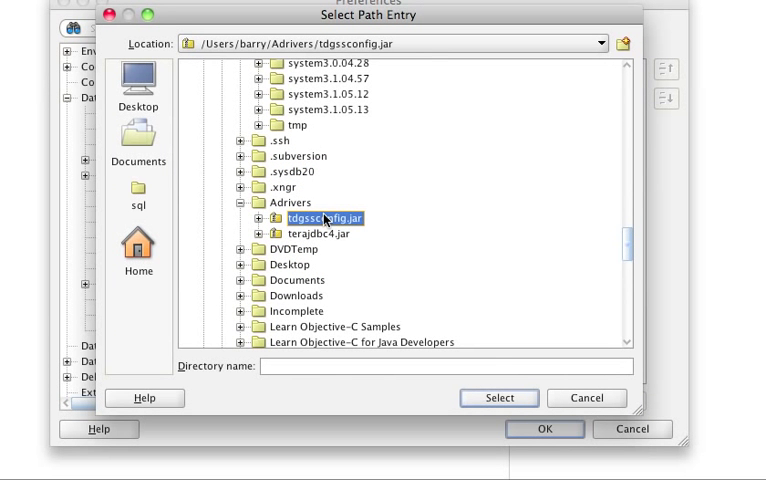
pyautogui.click(315, 233)
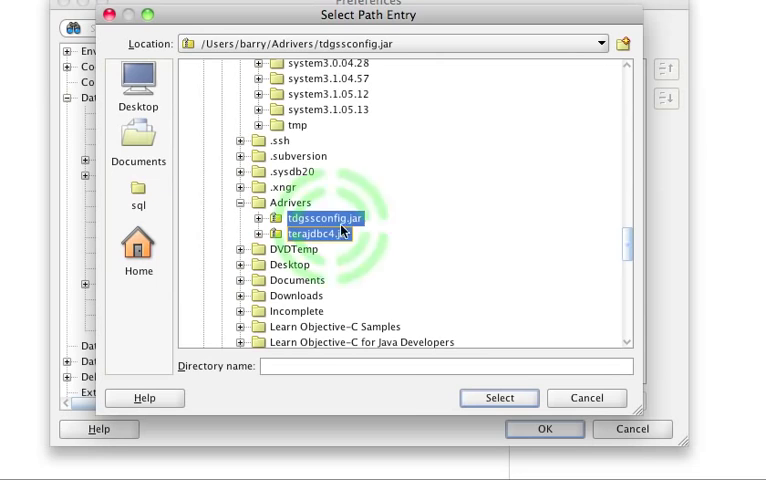
pyautogui.click(498, 397)
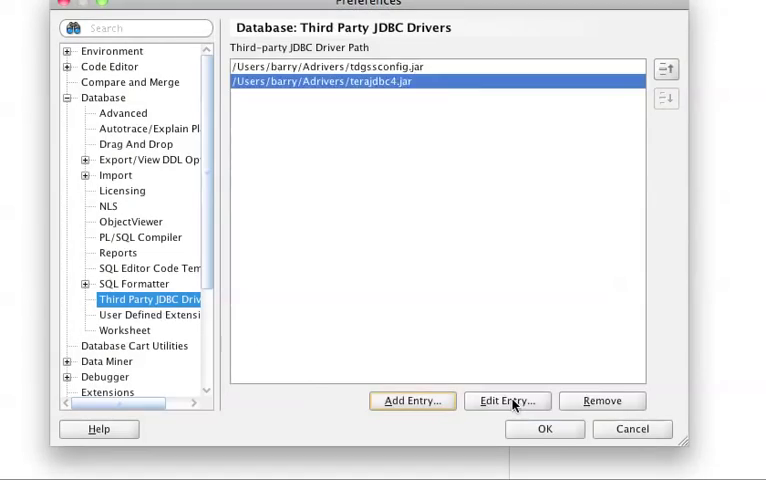
pyautogui.click(543, 428)
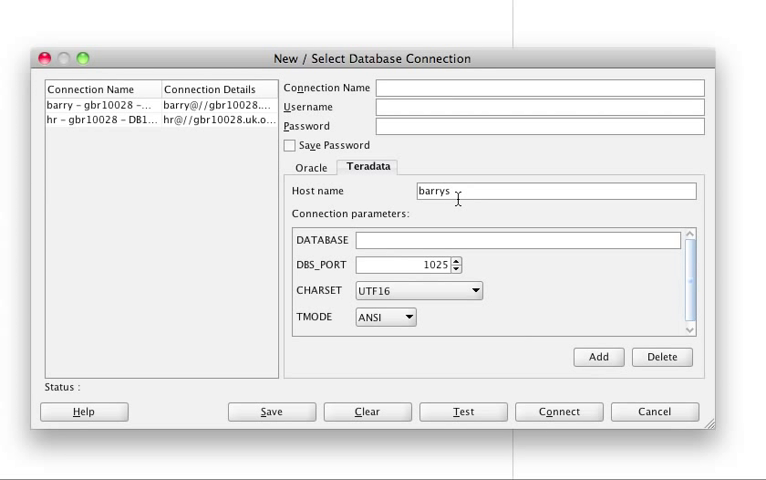
# - Create Teradata connection 'teradata' (host laptop, user dbc, database HR, saved password), test, connect
pyautogui.write('laptop')
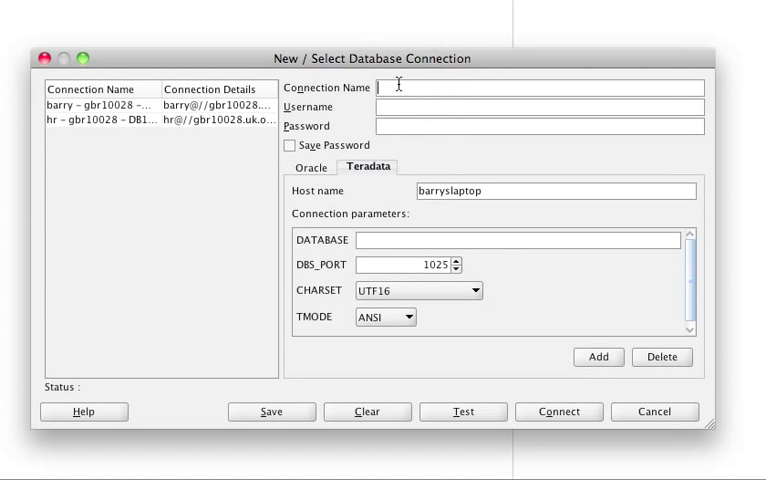
pyautogui.write('teradata')
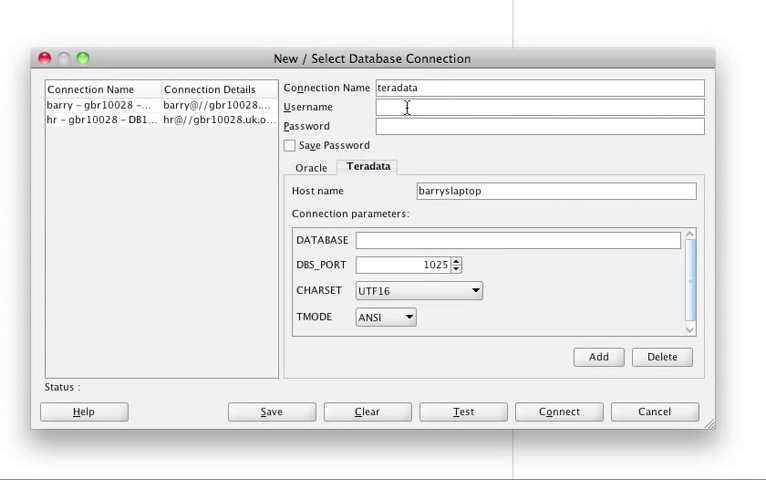
pyautogui.write('dbc')
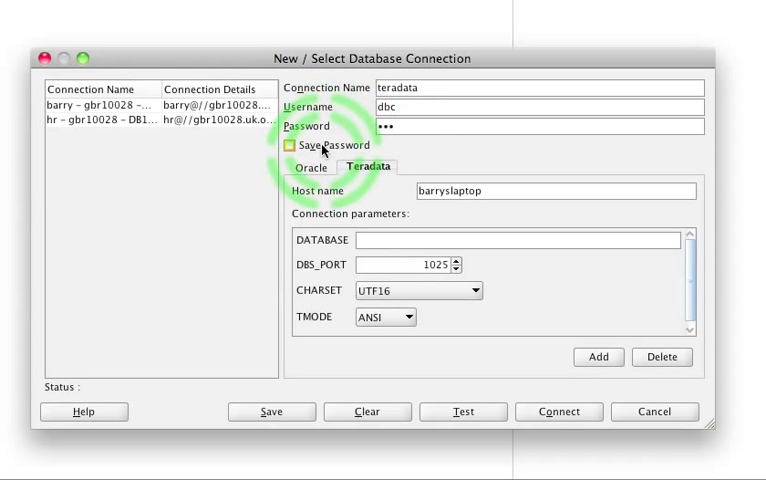
pyautogui.click(288, 146)
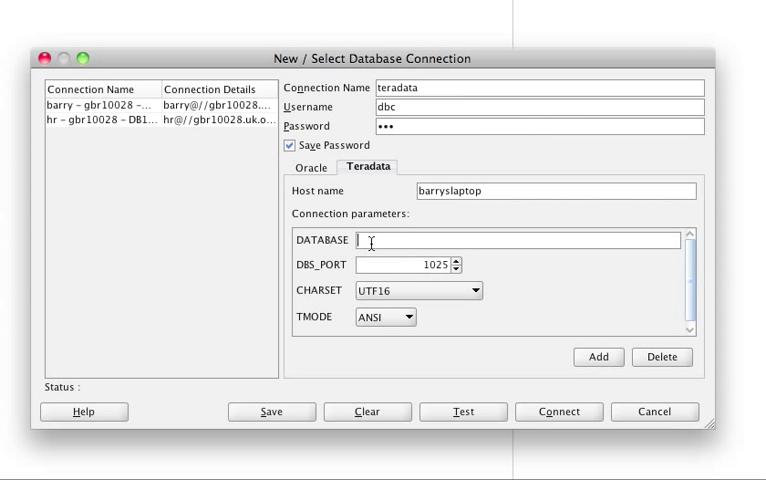
pyautogui.write('HR')
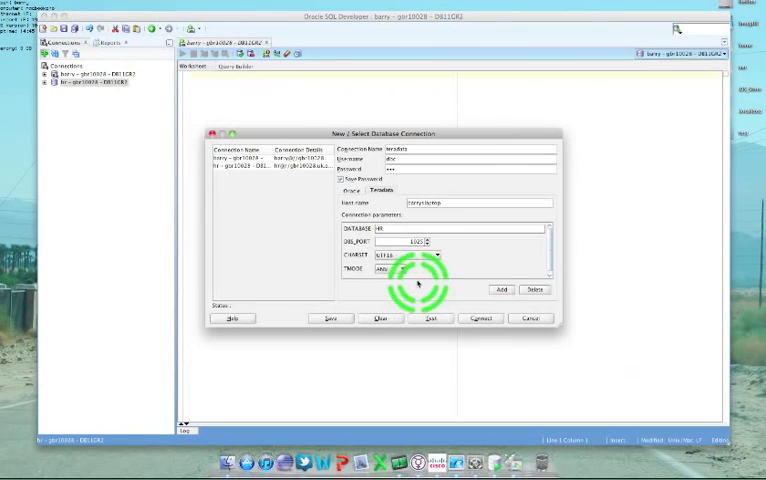
pyautogui.click(432, 318)
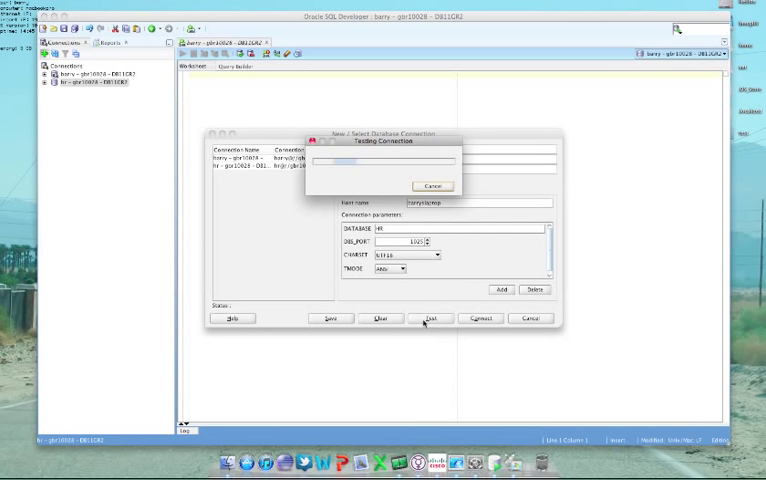
pyautogui.click(423, 317)
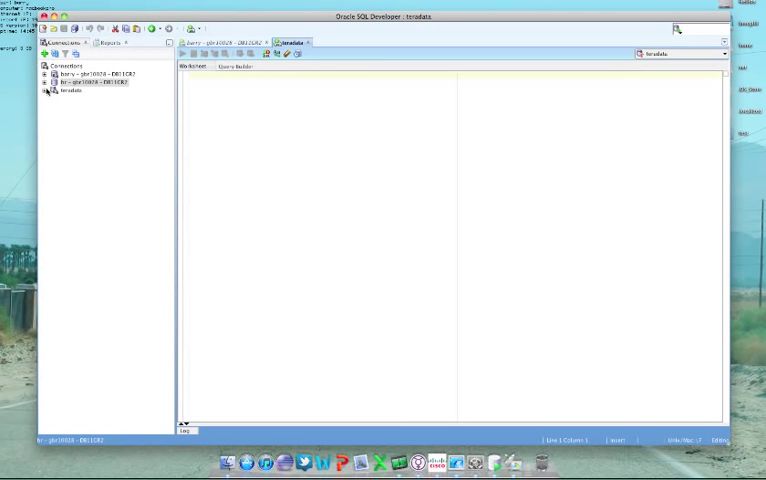
# - Expand the teradata connection's Tables, open EMPLOYEES and view its data rows
pyautogui.click(31, 77)
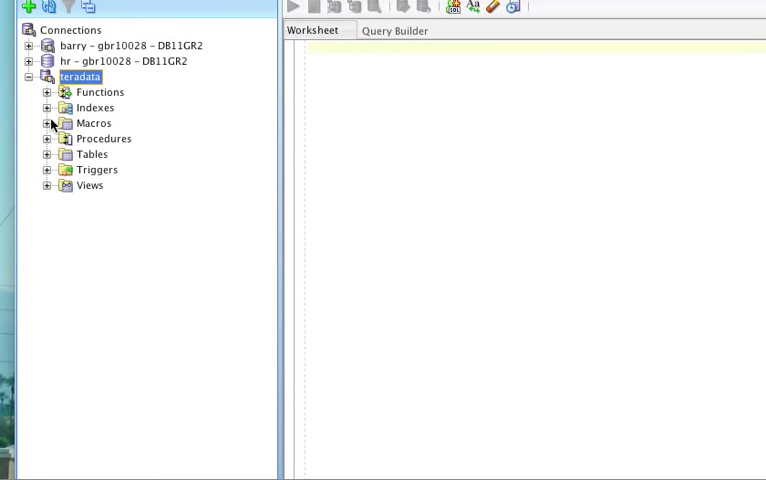
pyautogui.click(46, 154)
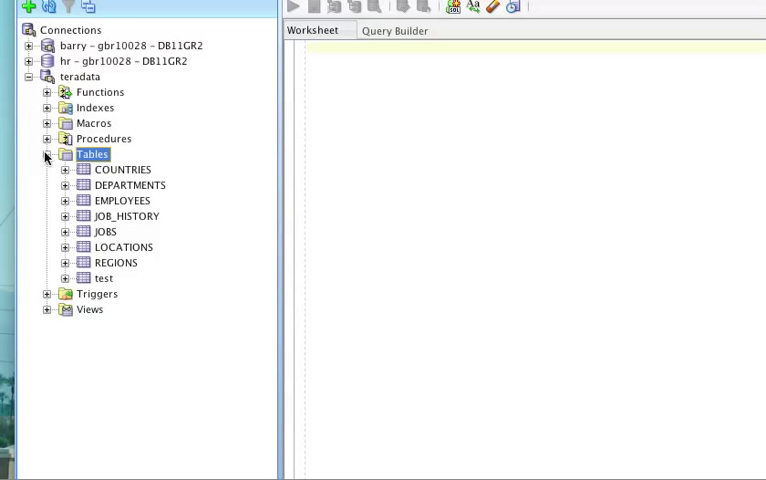
pyautogui.click(123, 200)
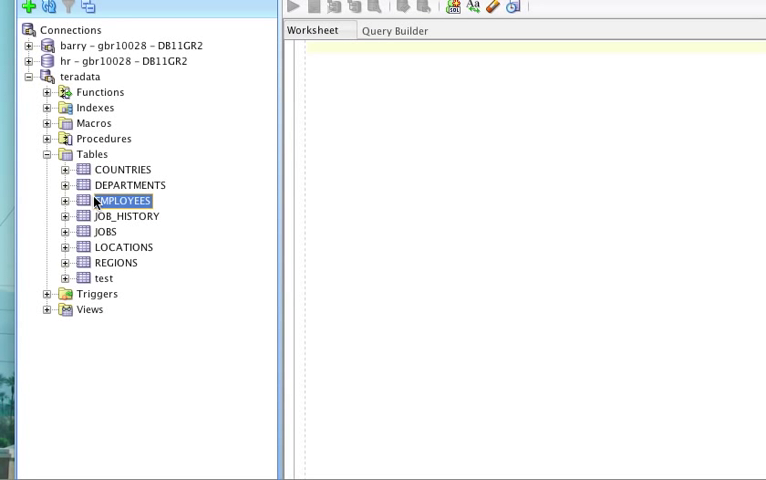
pyautogui.doubleClick(123, 200)
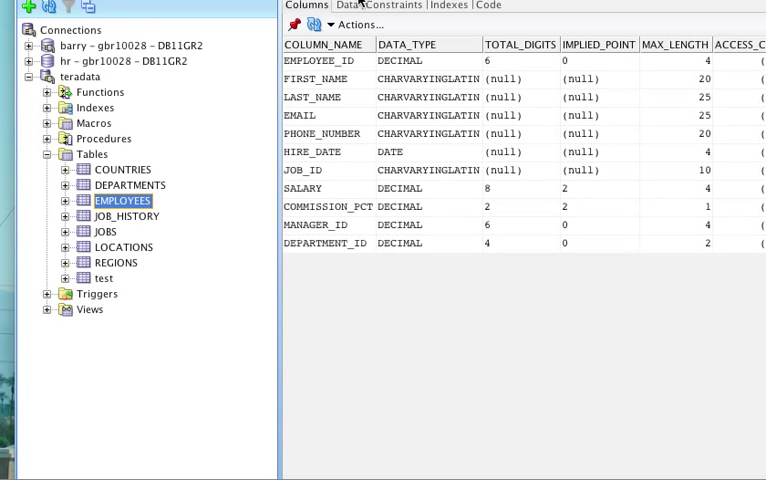
pyautogui.click(351, 5)
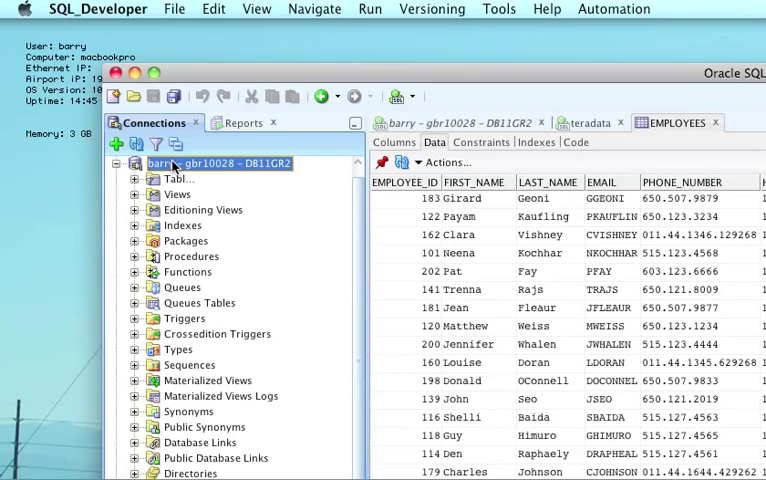
# - Associate the migration repository with the first Oracle connection and acknowledge the confirmation
pyautogui.rightClick(180, 163)
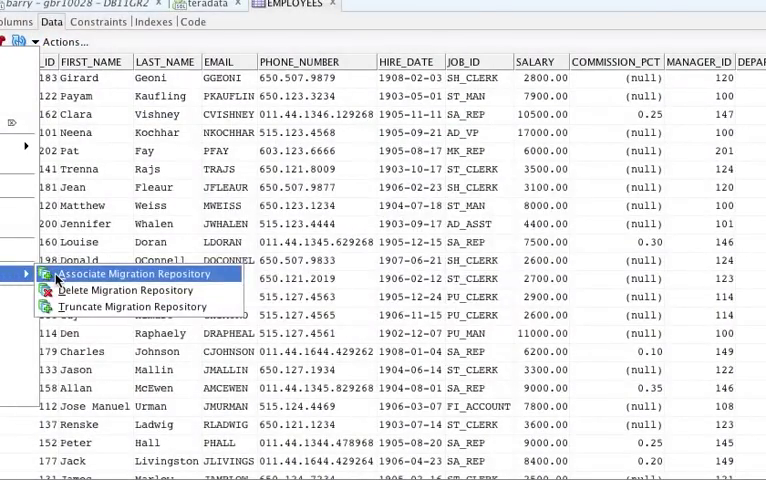
pyautogui.click(132, 274)
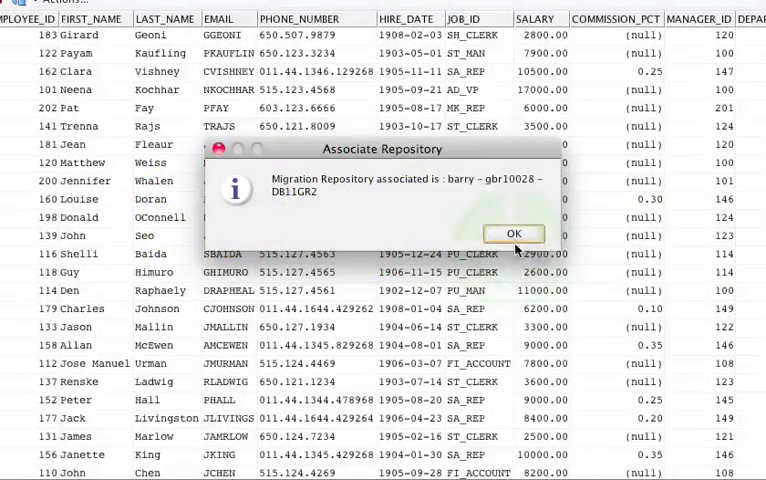
pyautogui.click(513, 233)
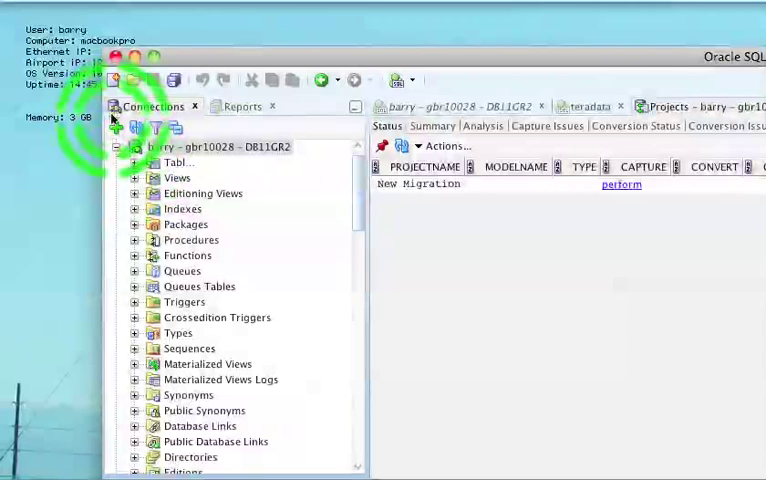
# - Collapse the connection tree and choose Migrate To Oracle on the teradata connection
pyautogui.click(117, 147)
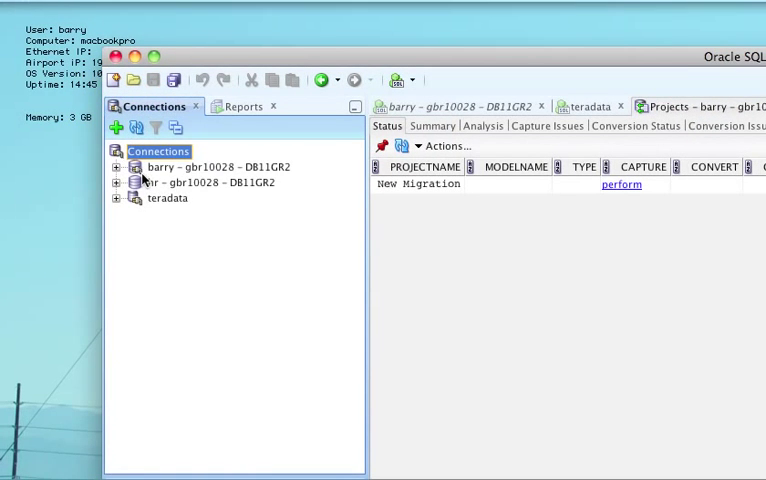
pyautogui.click(170, 198)
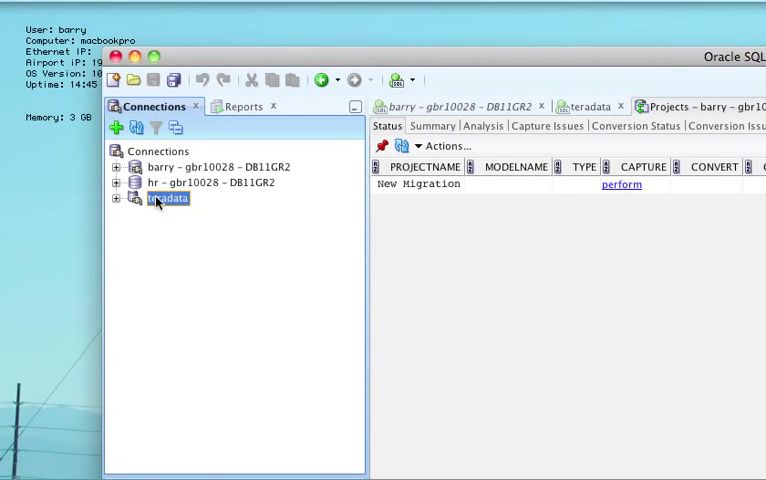
pyautogui.rightClick(170, 198)
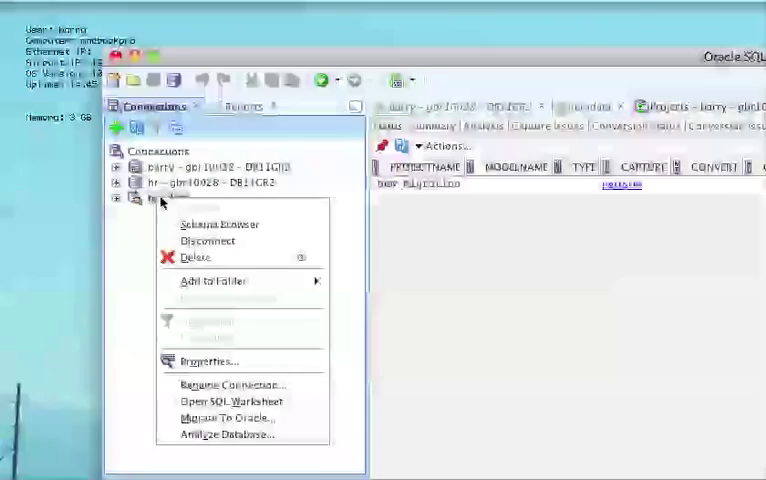
pyautogui.click(217, 417)
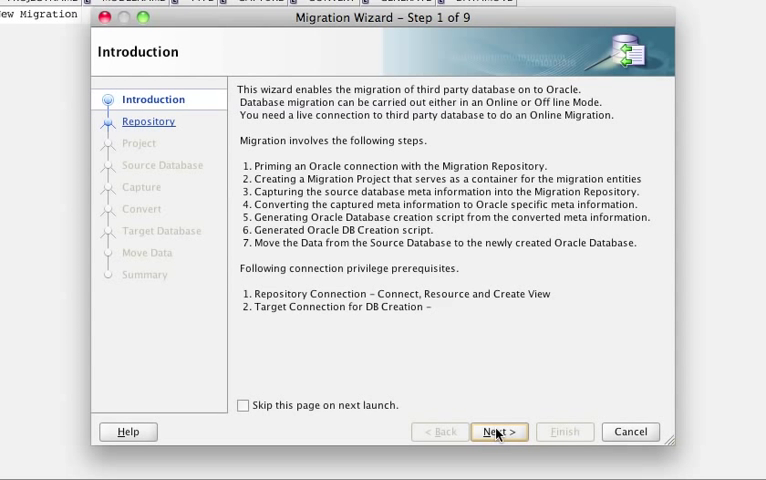
# - Advance past the Introduction and Repository pages, keeping the barry repository connection
pyautogui.click(498, 431)
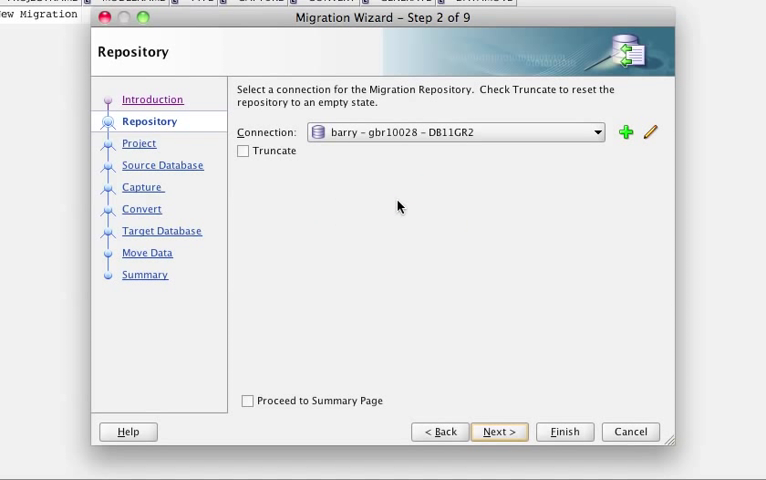
pyautogui.moveTo(371, 144)
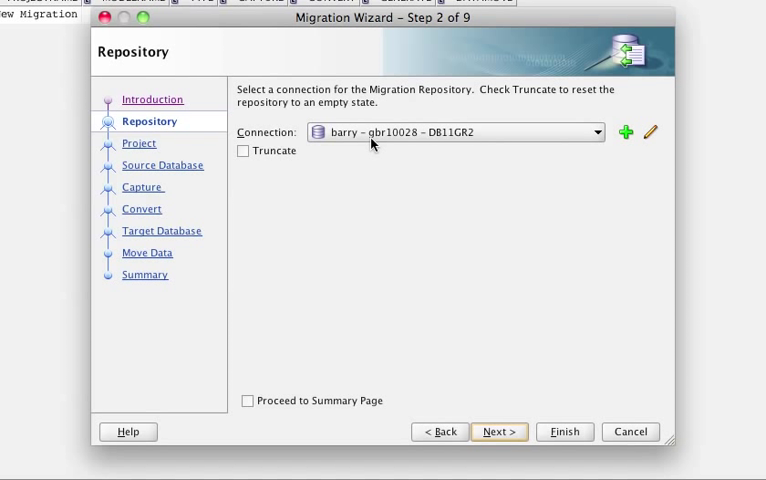
pyautogui.moveTo(372, 143)
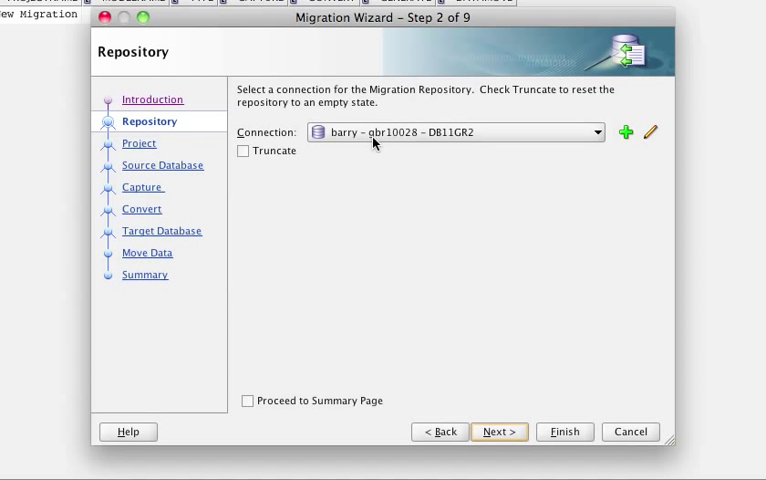
pyautogui.moveTo(498, 431)
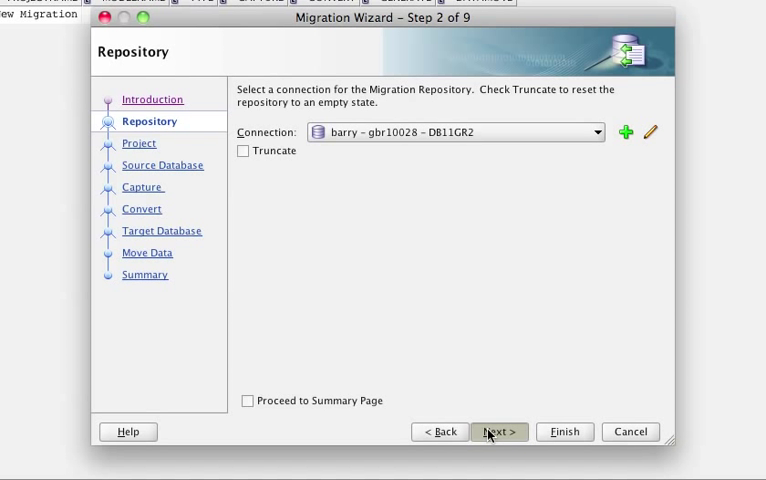
pyautogui.click(498, 431)
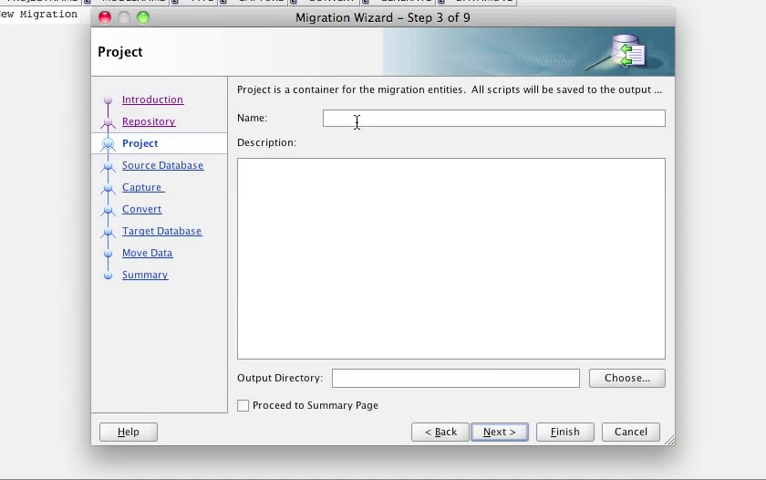
# - Name the project 'Teradata Demo', describe it as teradata to Oracle, output to /code/demo
pyautogui.write('Teradata')
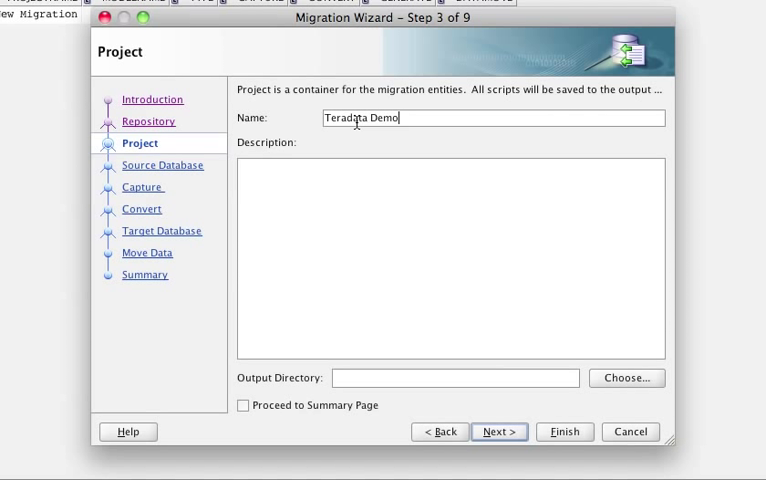
pyautogui.write('Demo of migrating')
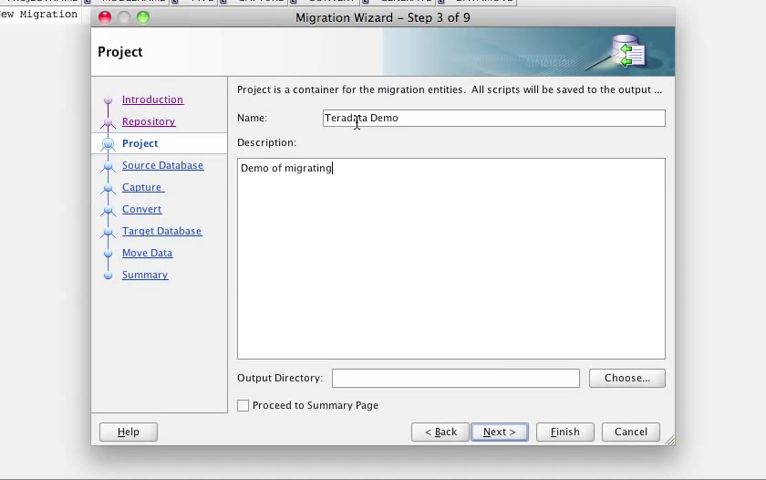
pyautogui.write('teradata')
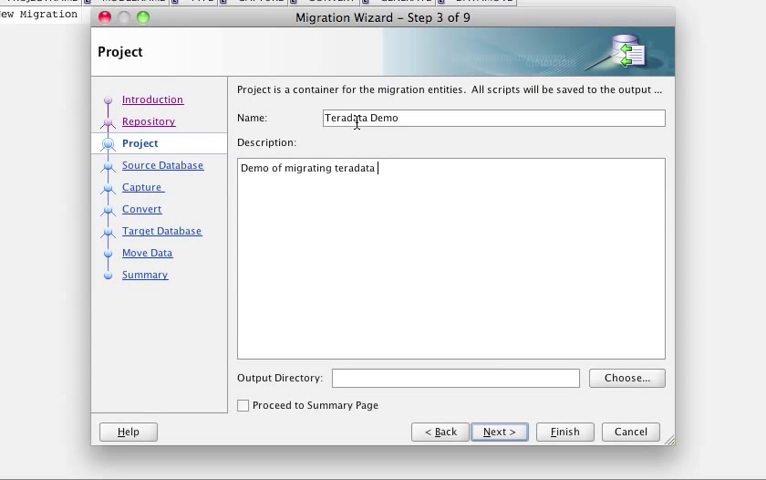
pyautogui.write('to Oracle')
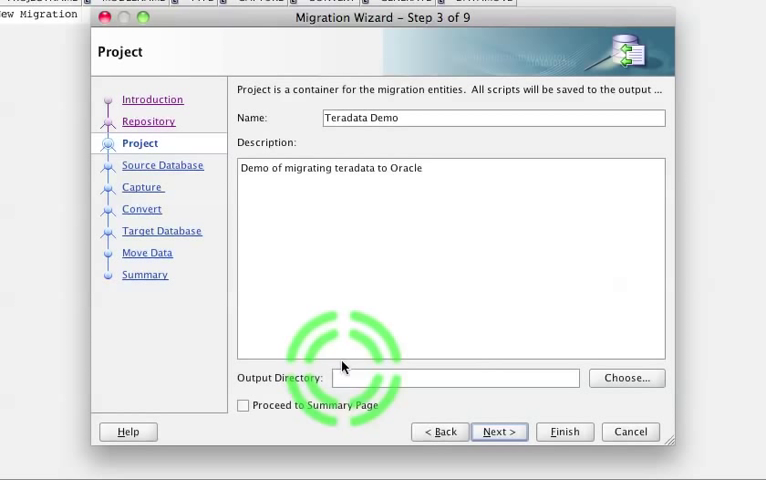
pyautogui.click(455, 377)
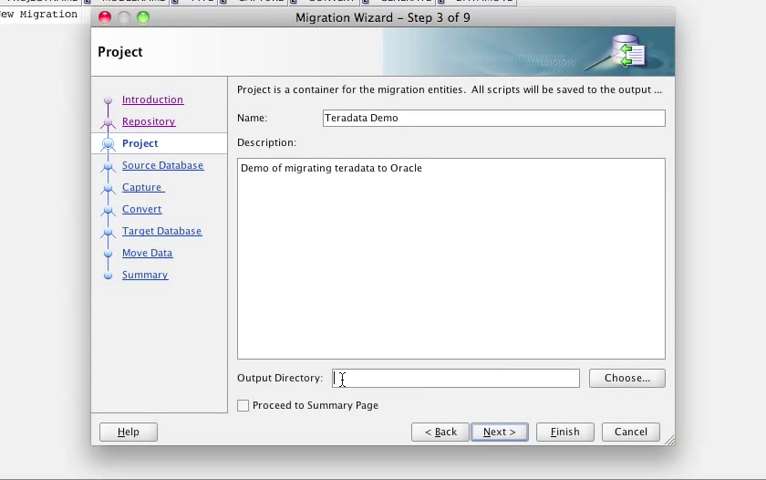
pyautogui.write('/code/')
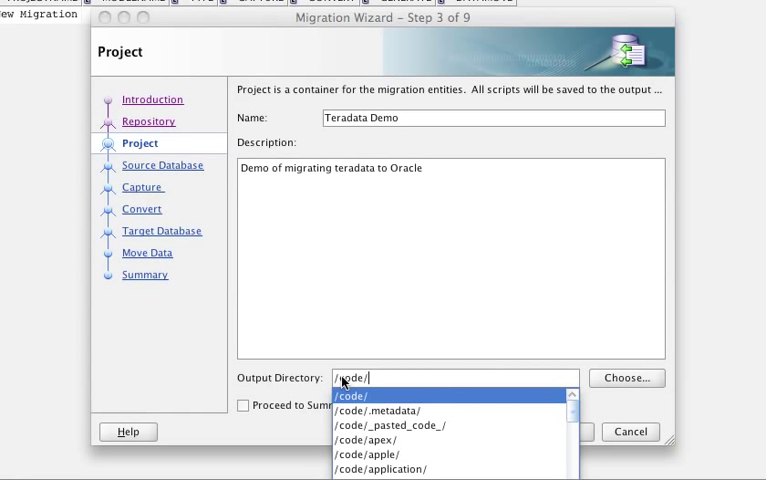
pyautogui.write('demo')
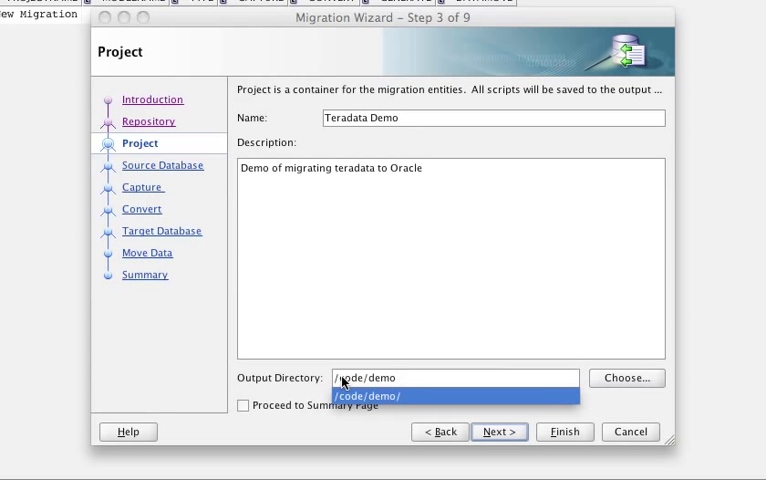
pyautogui.click(499, 431)
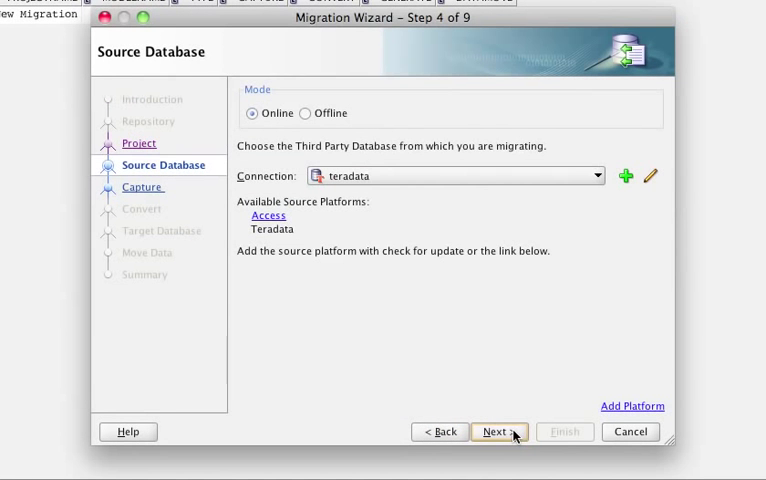
# - Keep online mode with teradata as the source database and continue to Capture
pyautogui.click(498, 431)
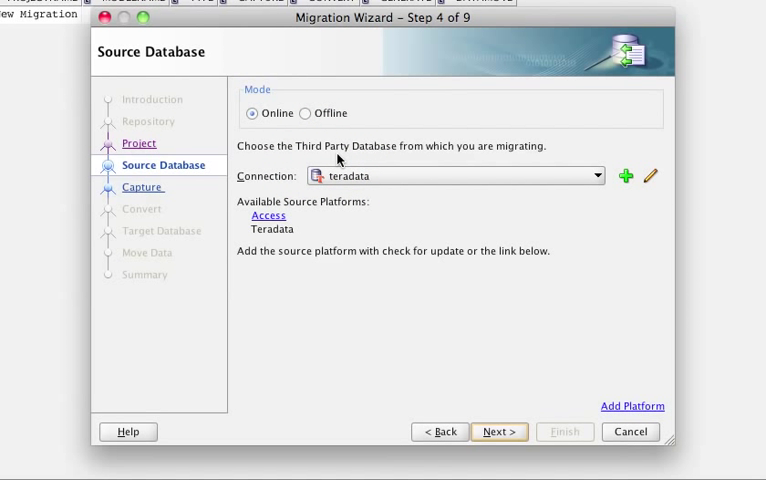
pyautogui.moveTo(344, 178)
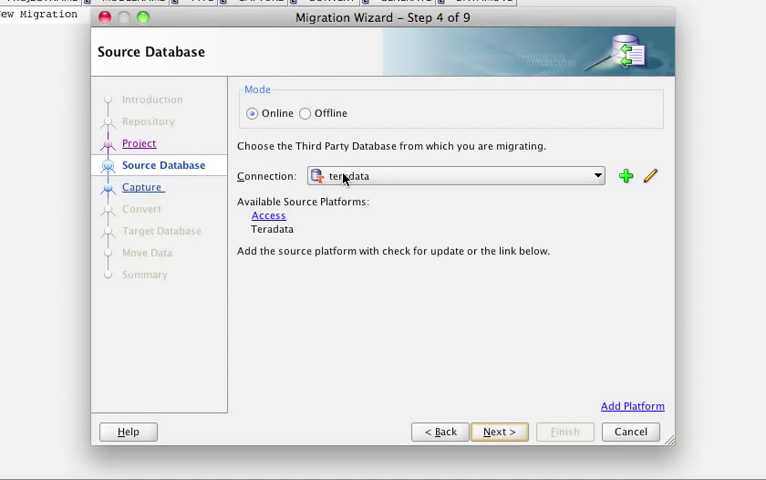
pyautogui.moveTo(345, 179)
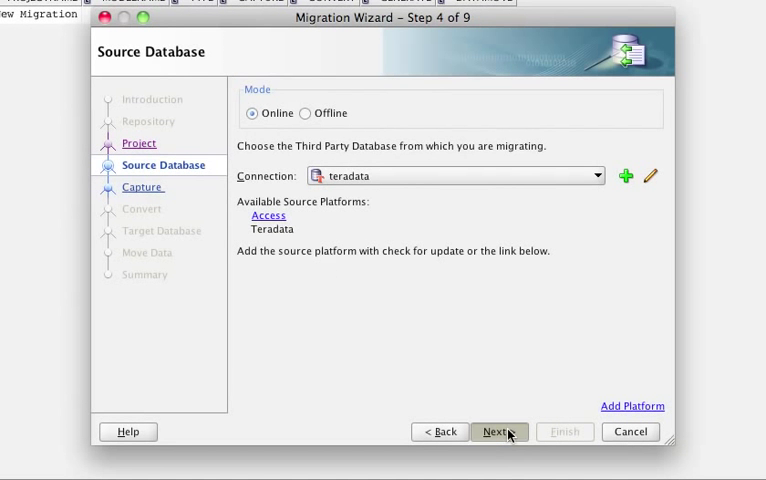
pyautogui.click(499, 431)
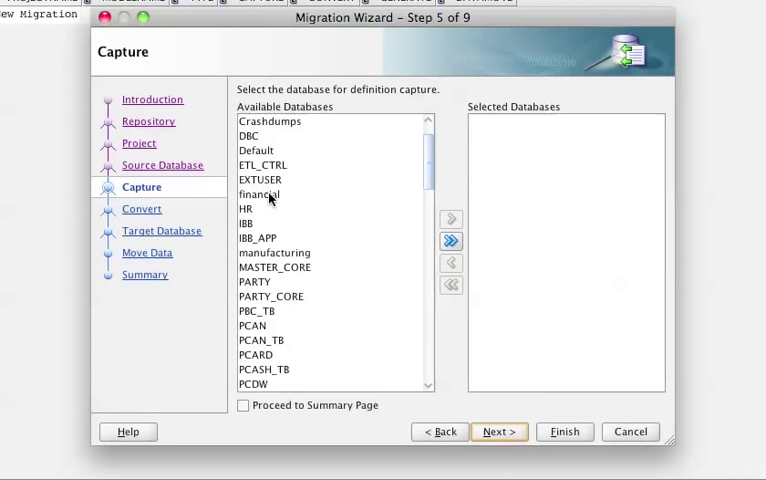
# - Move HR into Selected Databases and continue to the conversion options
pyautogui.click(260, 194)
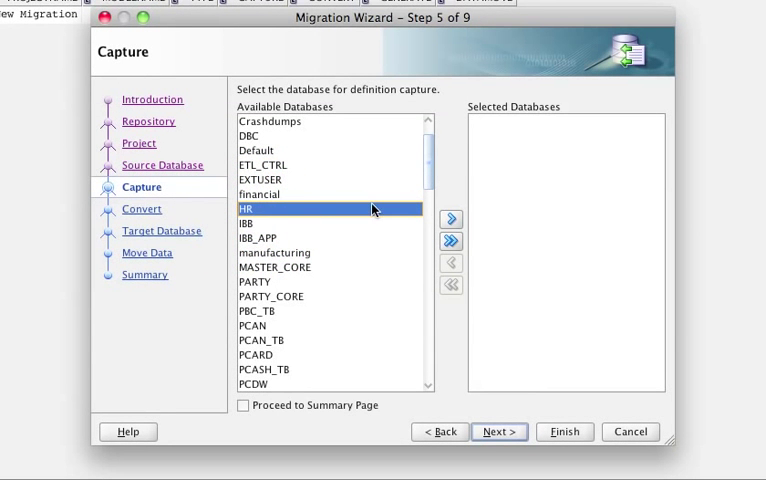
pyautogui.click(451, 219)
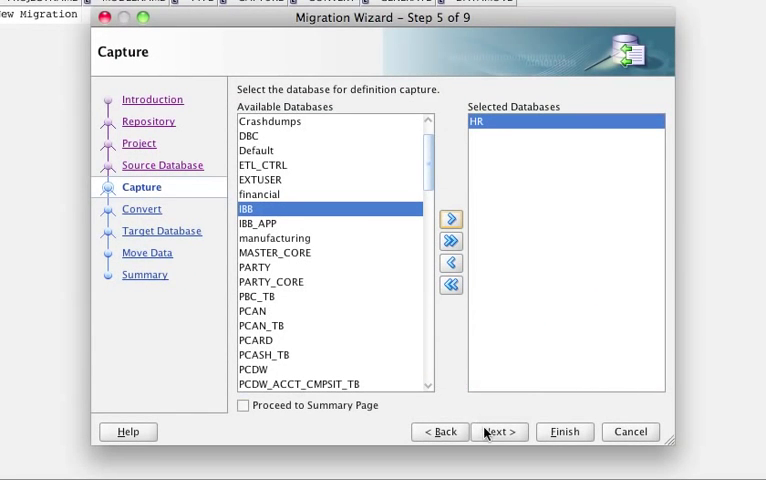
pyautogui.click(499, 431)
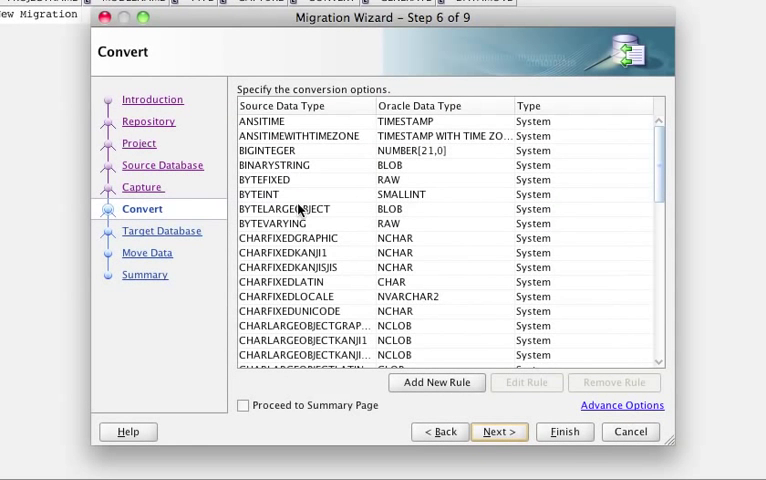
pyautogui.moveTo(302, 210)
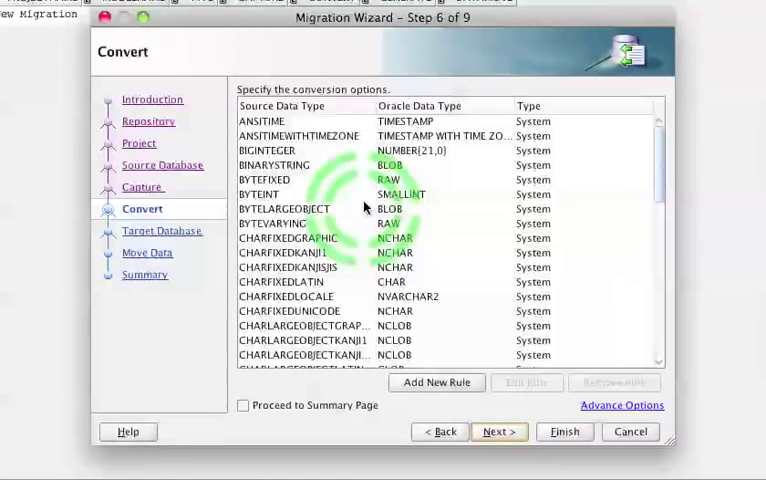
# - Review the BYTEINT and BYTELARGEOBJECT-to-BLOB mappings, then accept the default conversions
pyautogui.click(445, 194)
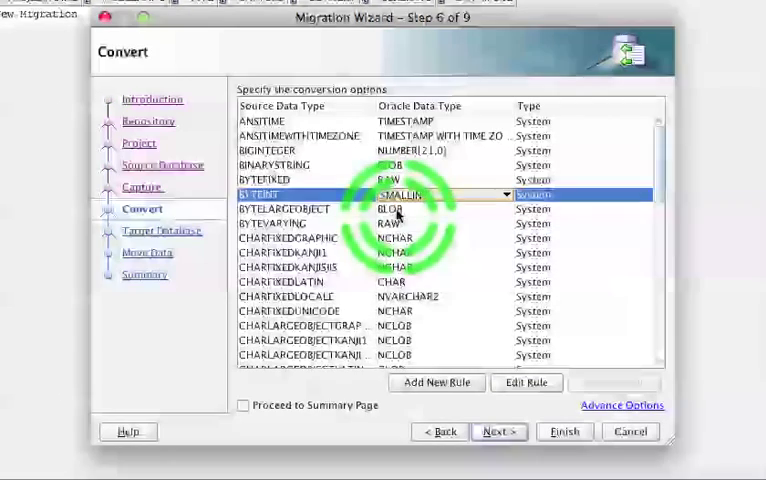
pyautogui.click(300, 208)
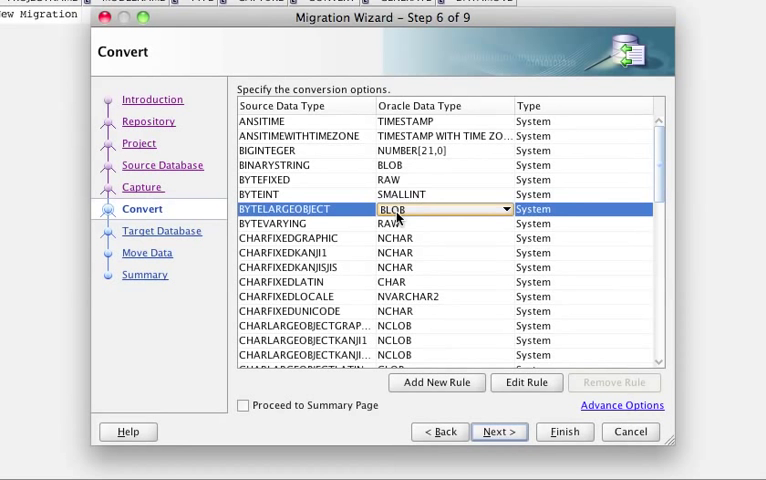
pyautogui.click(300, 238)
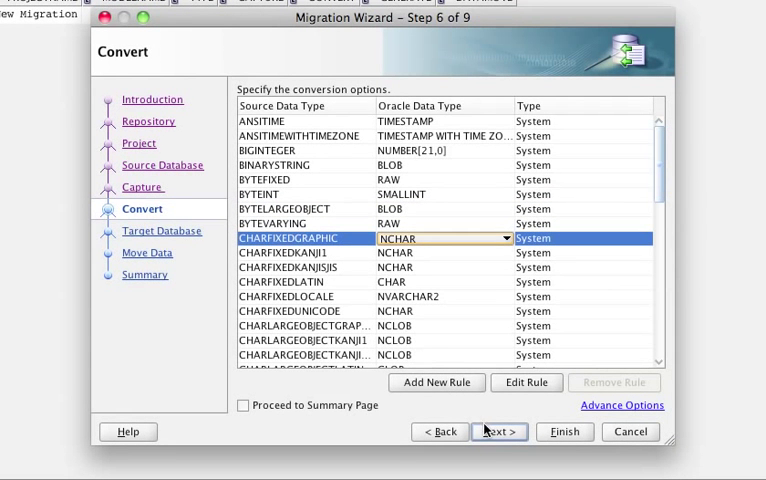
pyautogui.click(498, 431)
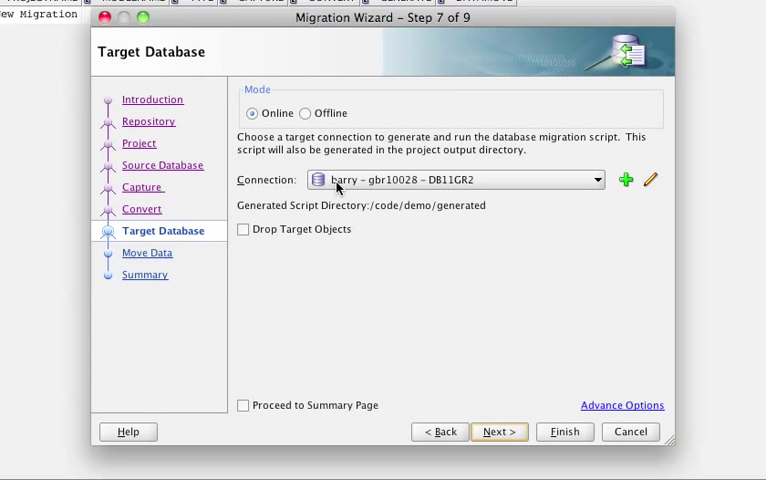
pyautogui.moveTo(434, 323)
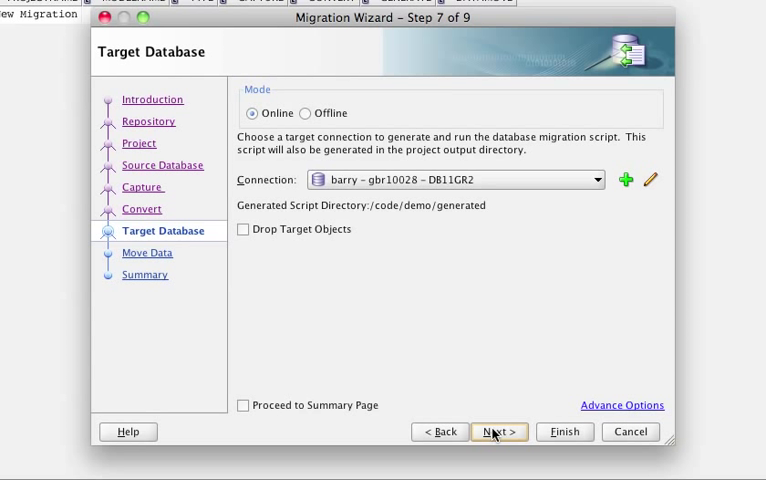
# - Keep Online mode with the barry target connection and continue to Move Data
pyautogui.click(498, 431)
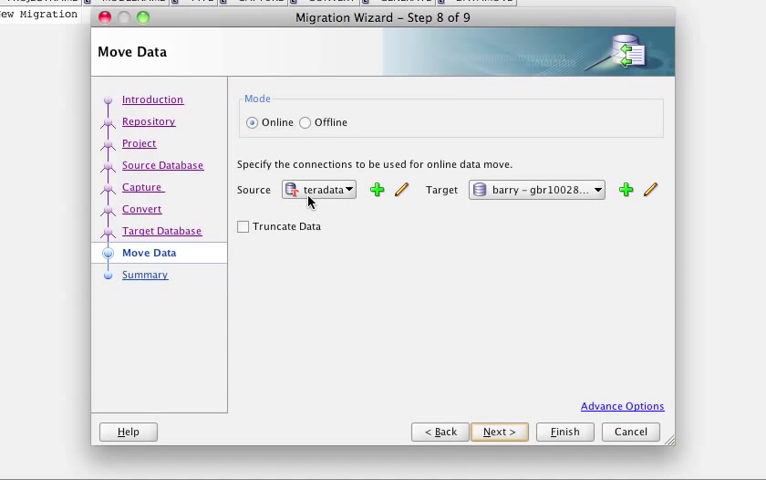
pyautogui.moveTo(305, 195)
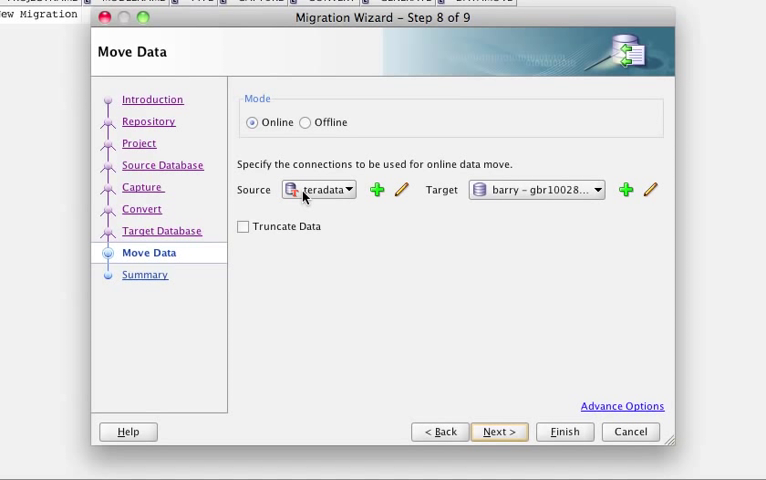
pyautogui.moveTo(514, 210)
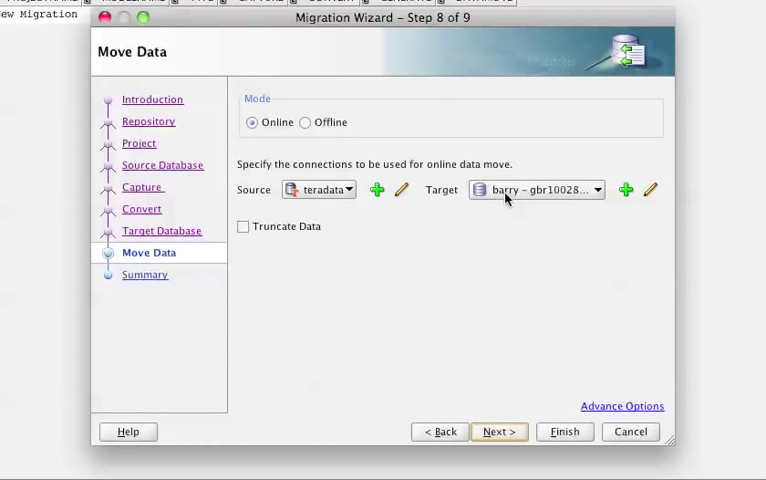
pyautogui.moveTo(468, 195)
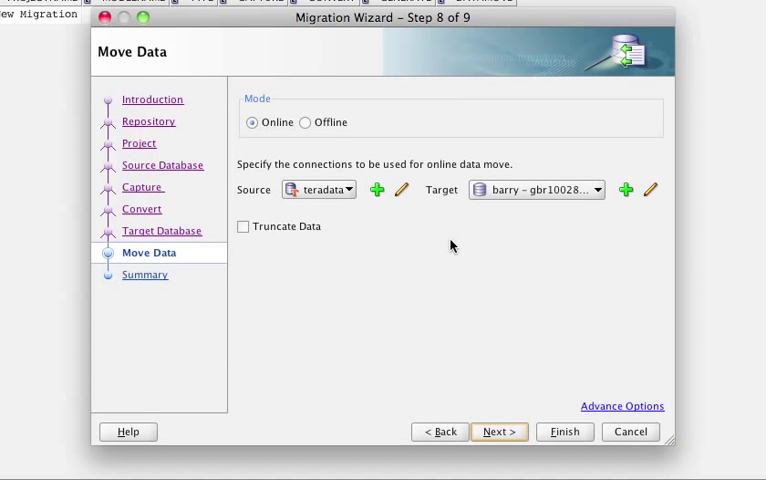
# - Accept online data move from teradata to the Oracle connection and reach the Summary
pyautogui.click(498, 431)
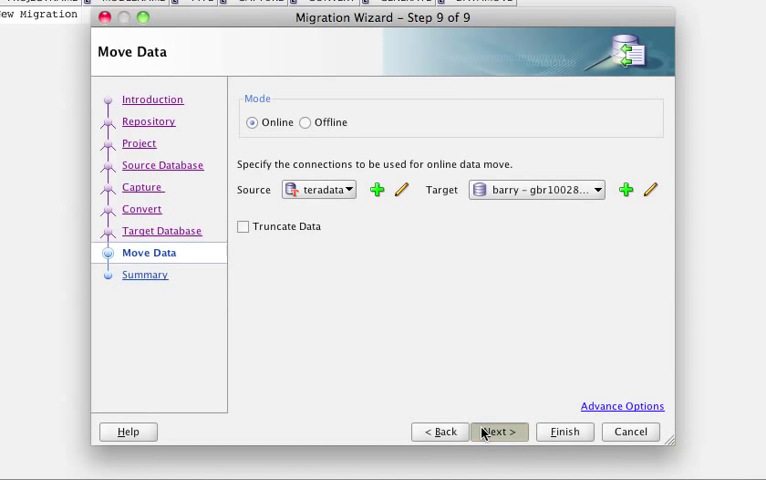
pyautogui.click(498, 431)
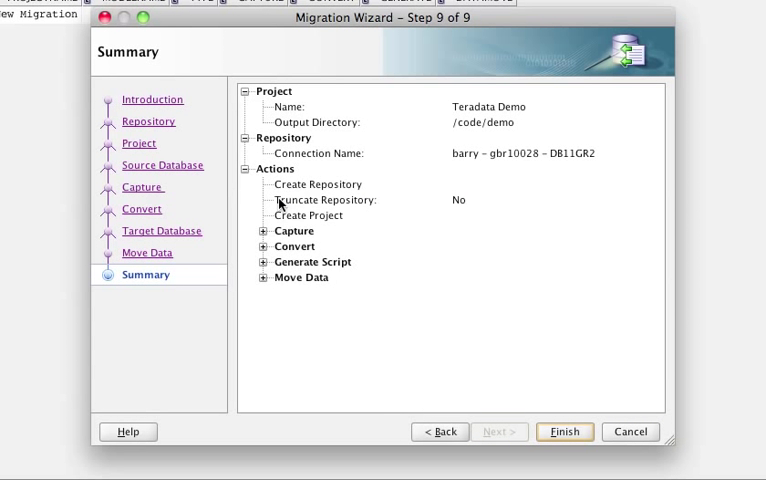
pyautogui.moveTo(263, 153)
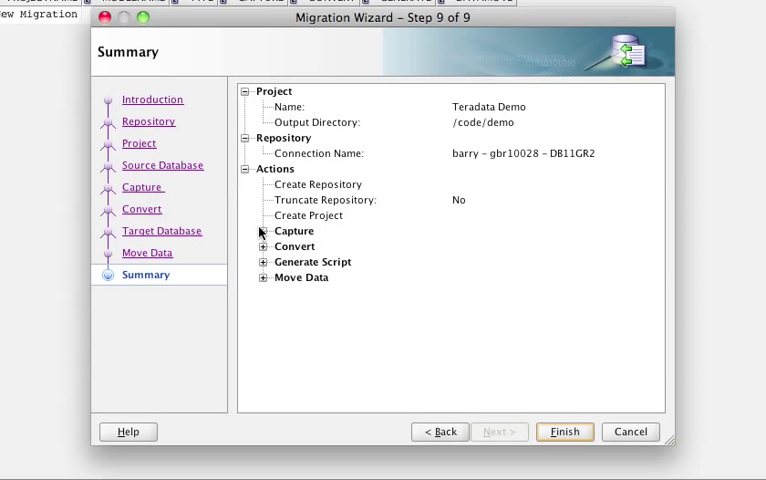
# - Review the Capture and Convert details in the summary, then run the migration
pyautogui.click(262, 231)
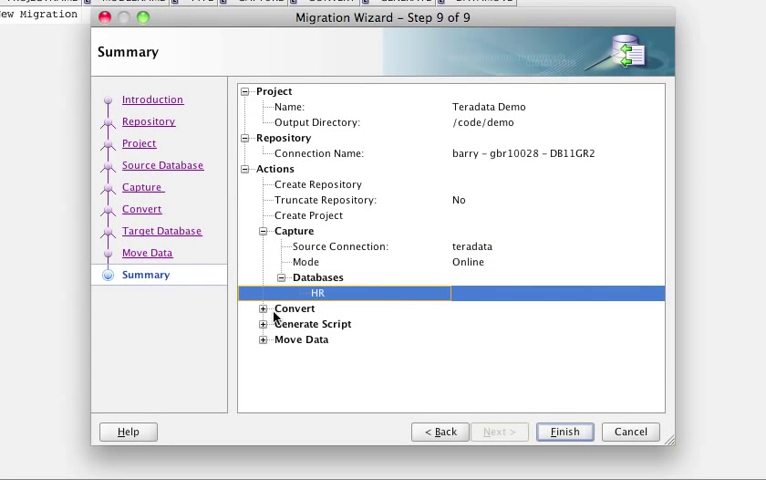
pyautogui.click(263, 308)
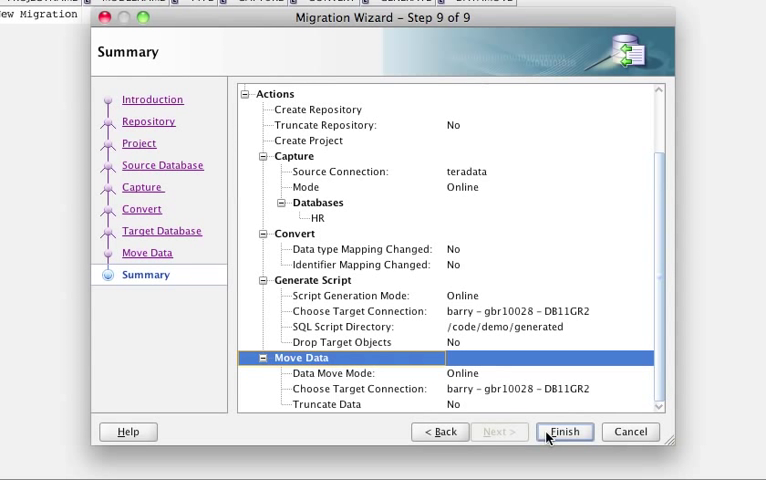
pyautogui.click(564, 431)
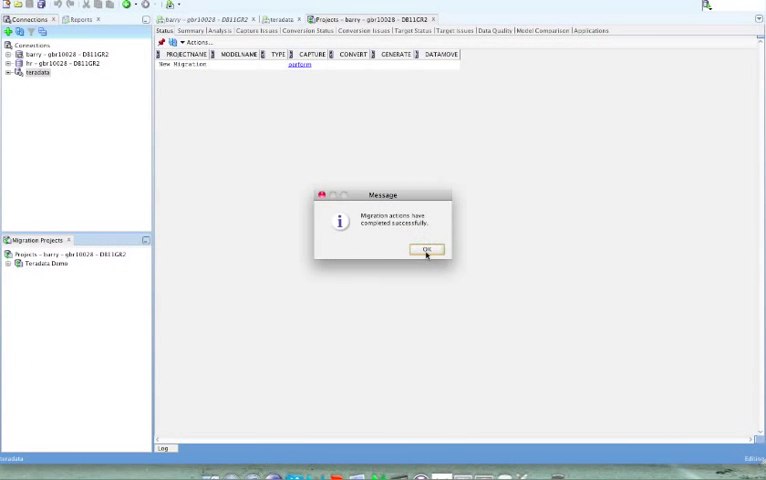
# - Dismiss the migration completed successfully message
pyautogui.click(424, 249)
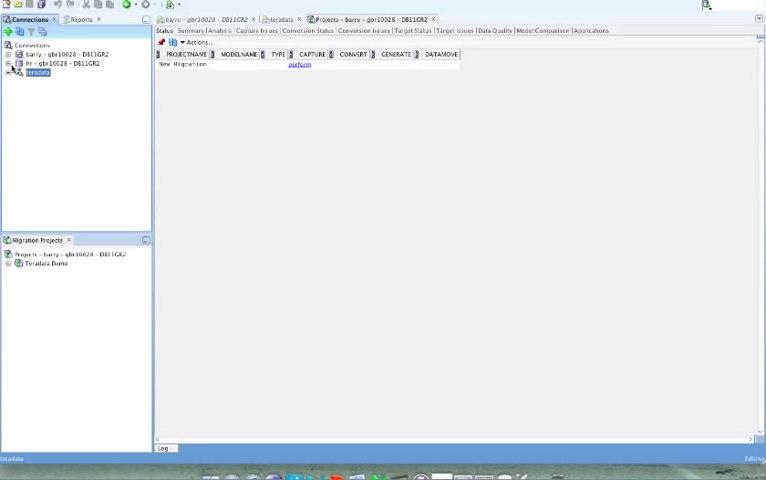
pyautogui.moveTo(9, 66)
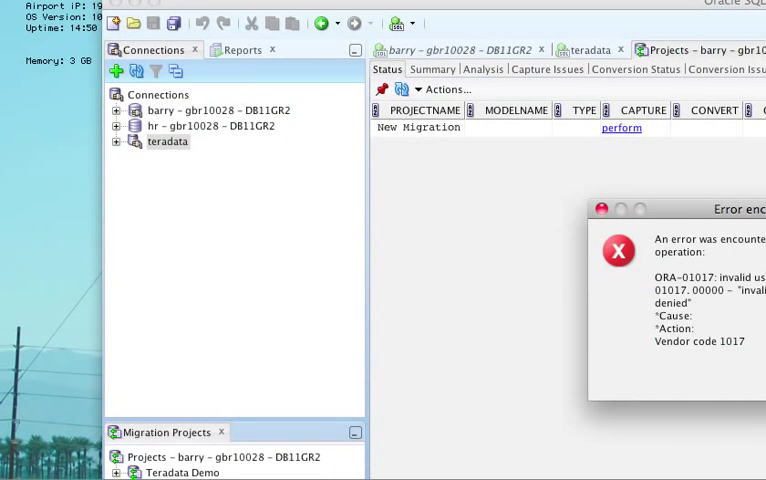
pyautogui.click(220, 110)
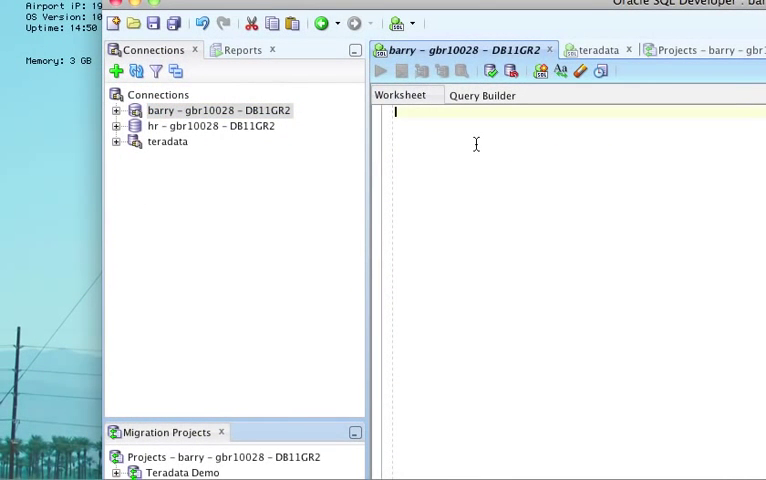
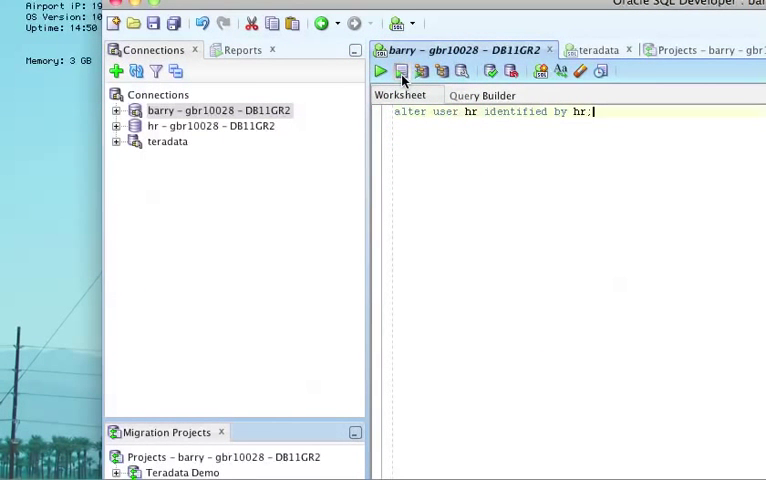
pyautogui.click(381, 70)
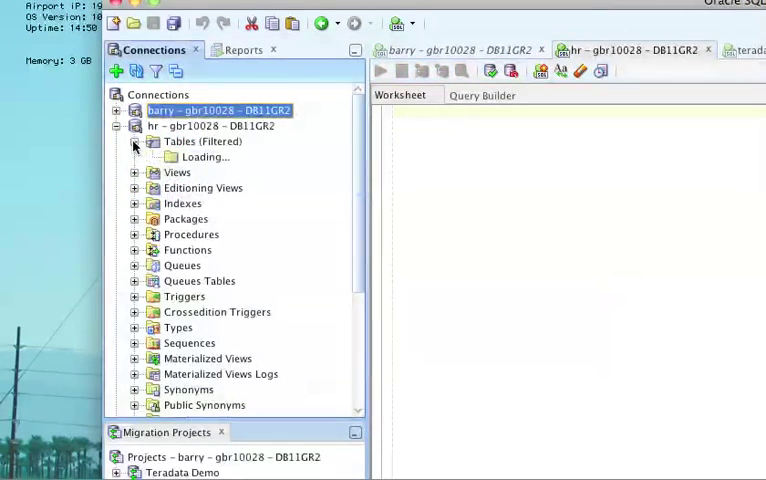
# - Expand hr's tables, view EMPLOYEES rows on its Data tab, then open JOBS
pyautogui.click(134, 141)
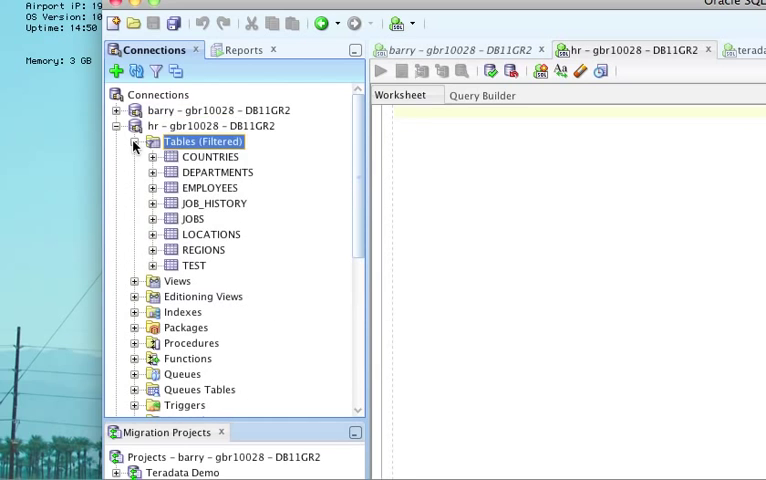
pyautogui.click(210, 188)
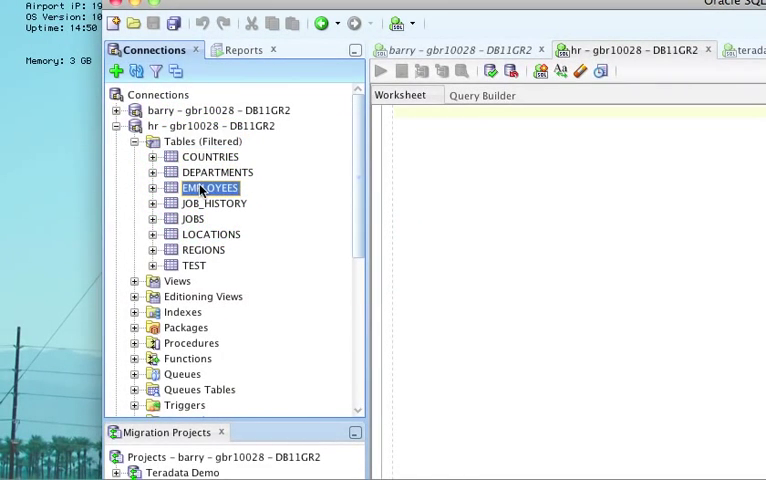
pyautogui.doubleClick(210, 188)
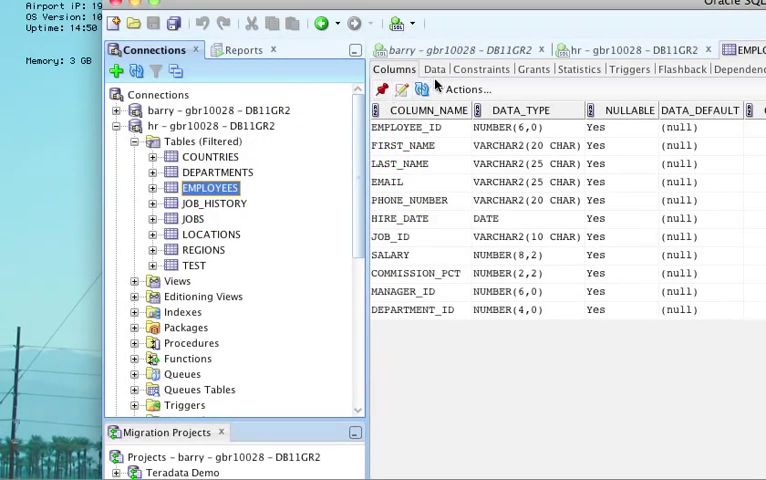
pyautogui.click(434, 68)
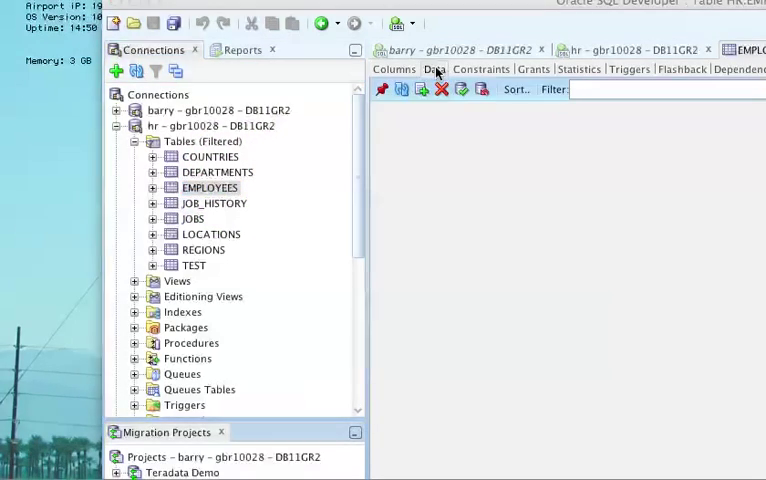
pyautogui.click(434, 69)
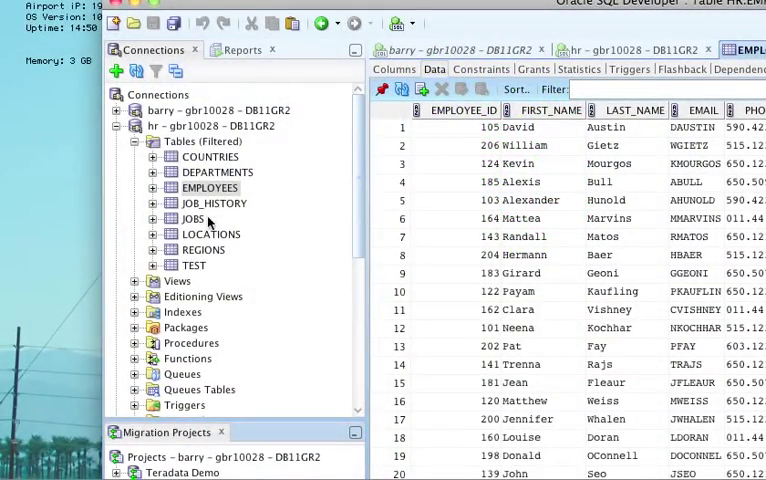
pyautogui.doubleClick(193, 218)
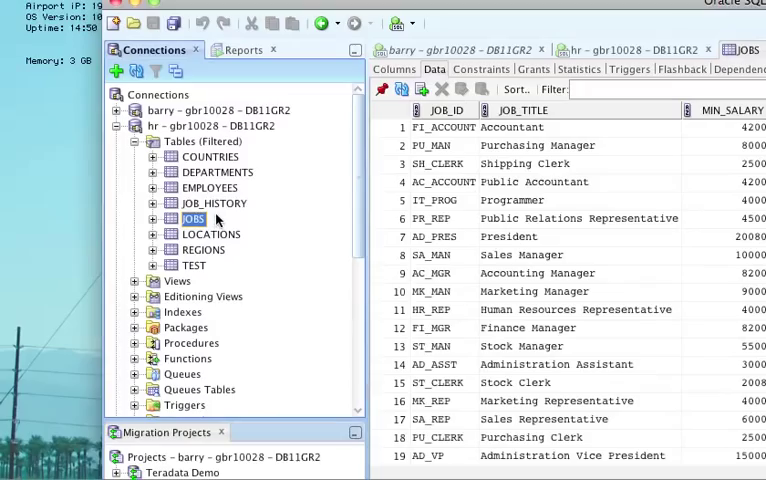